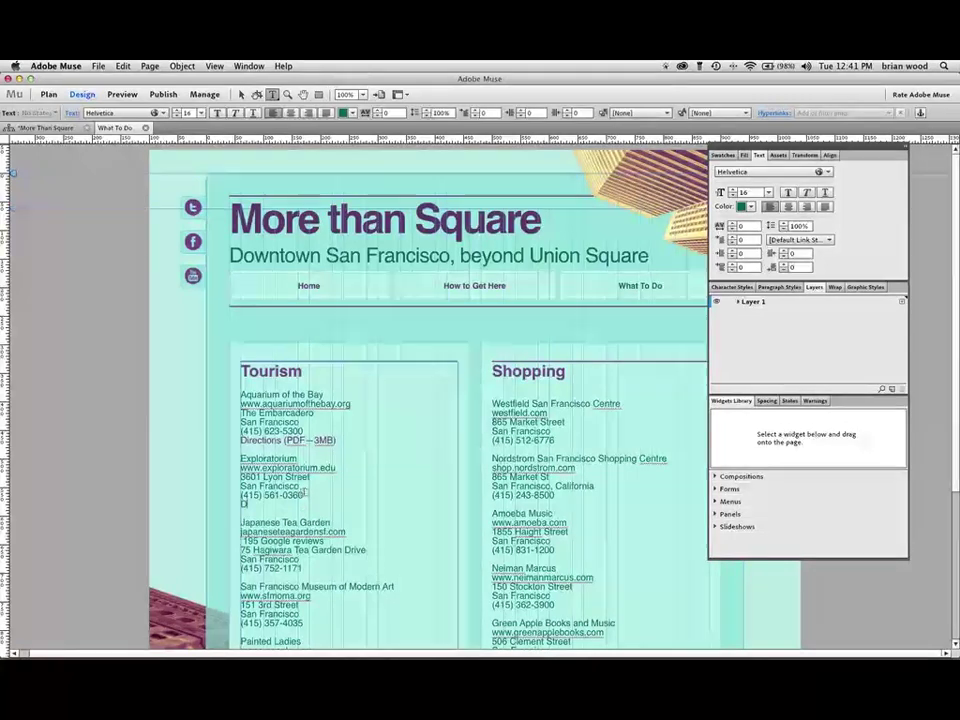
- Type 'Directions (PDF—2MB)' on a new line below the Exploratorium phone number
type("Directions (PDF—2MB")
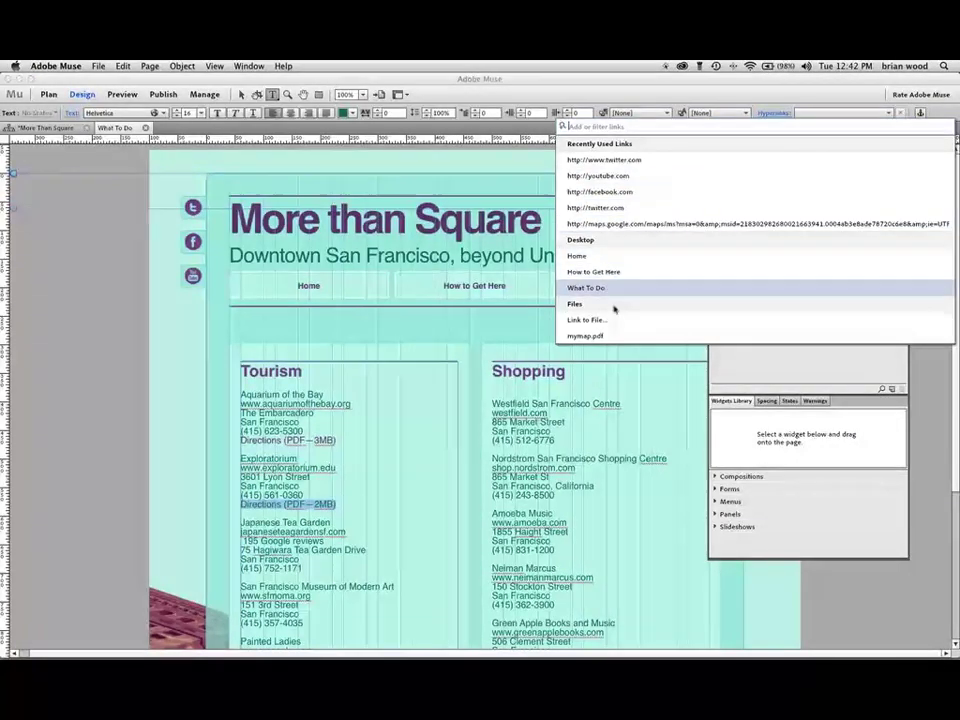
mouse_move(586, 320)
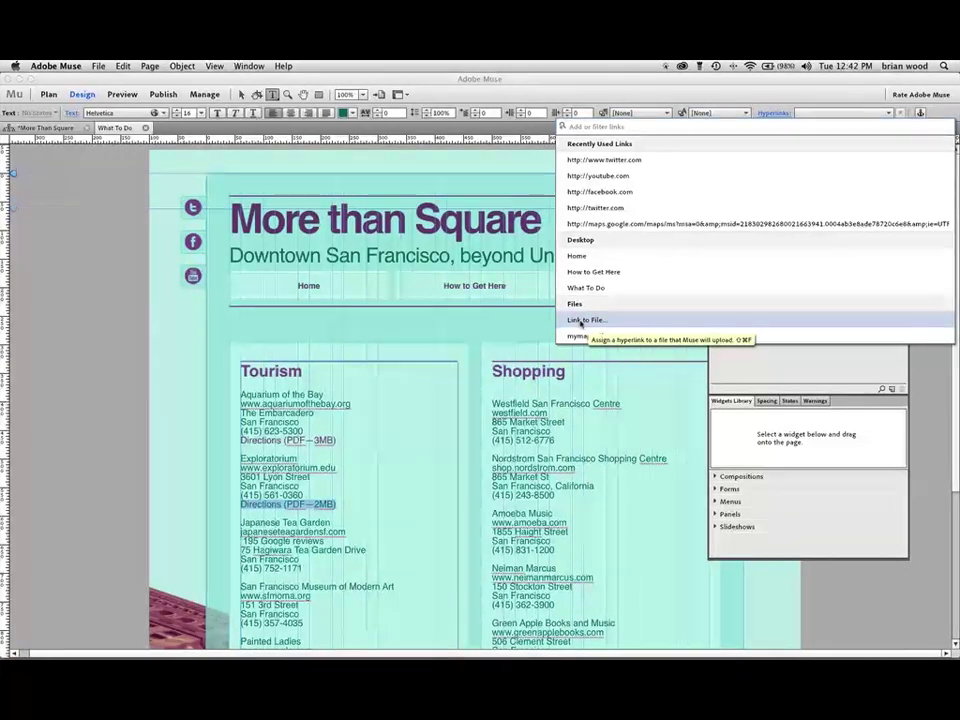
mouse_move(584, 320)
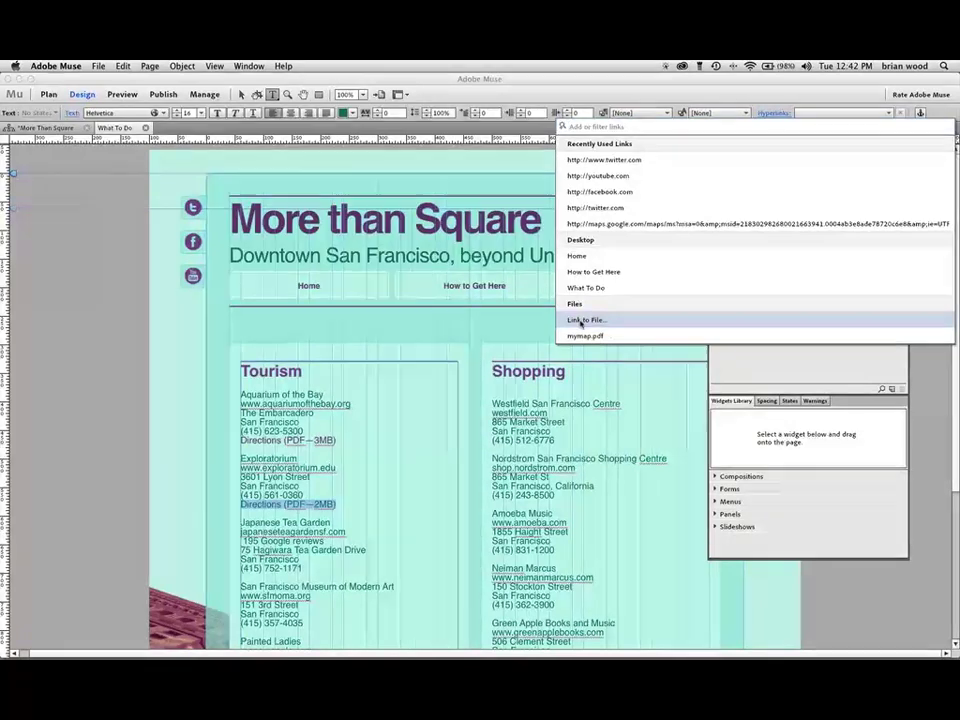
mouse_move(585, 320)
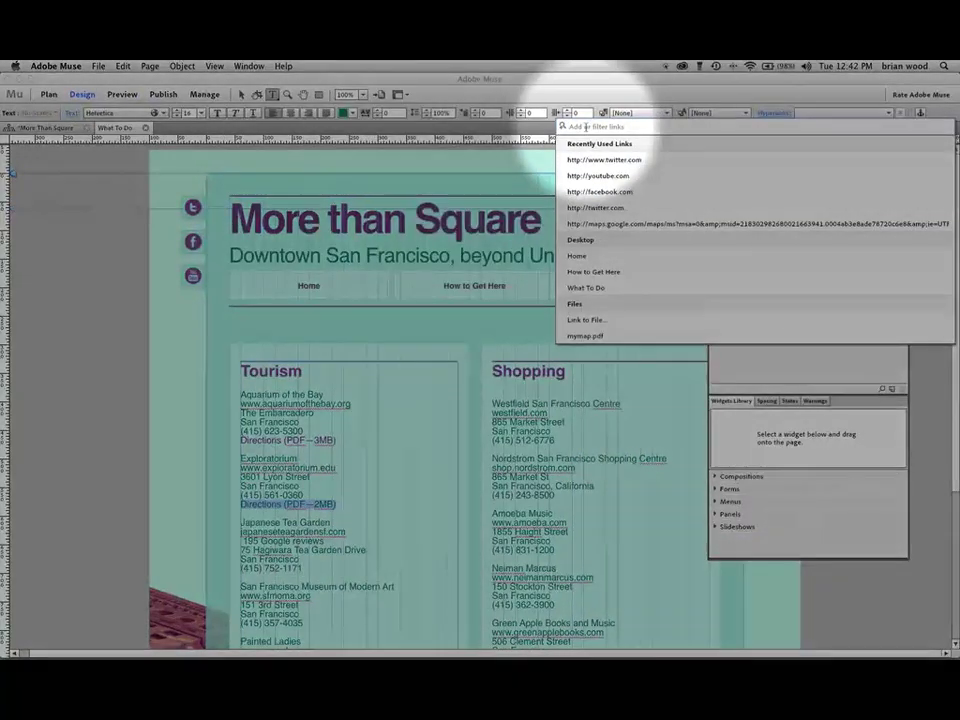
mouse_move(584, 319)
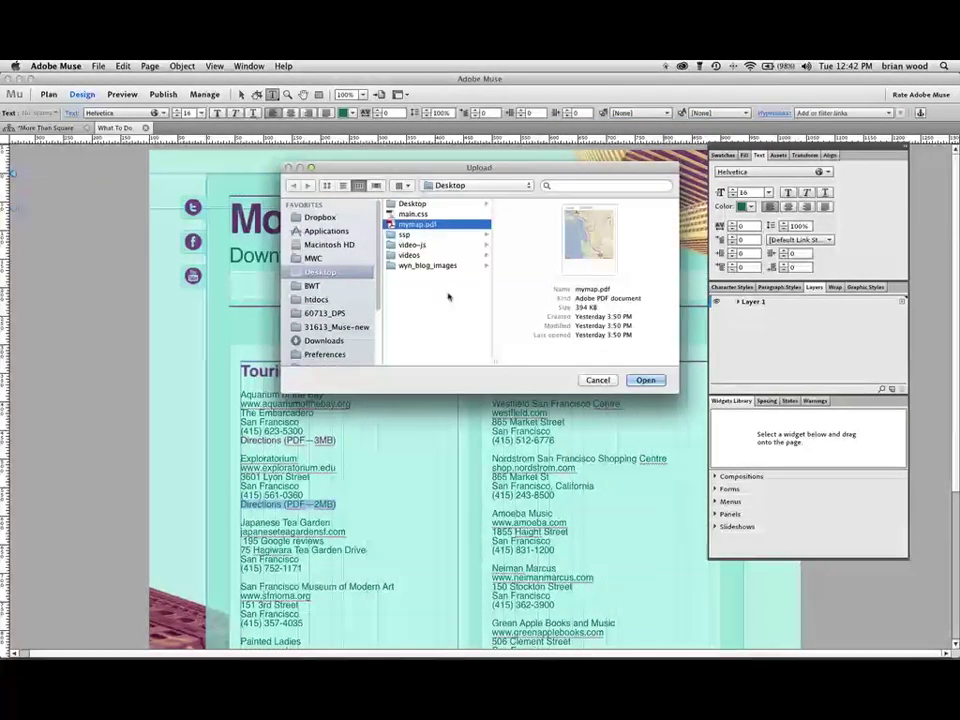
mouse_move(590, 348)
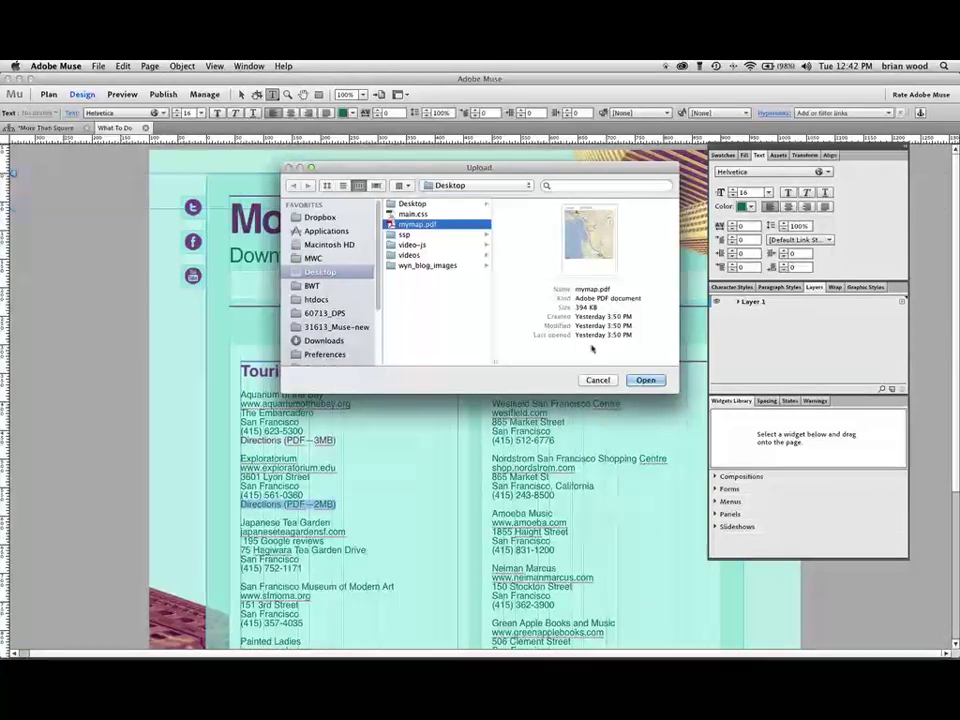
- Upload mymap.pdf from the Desktop as the Directions text's link target
left_click(645, 380)
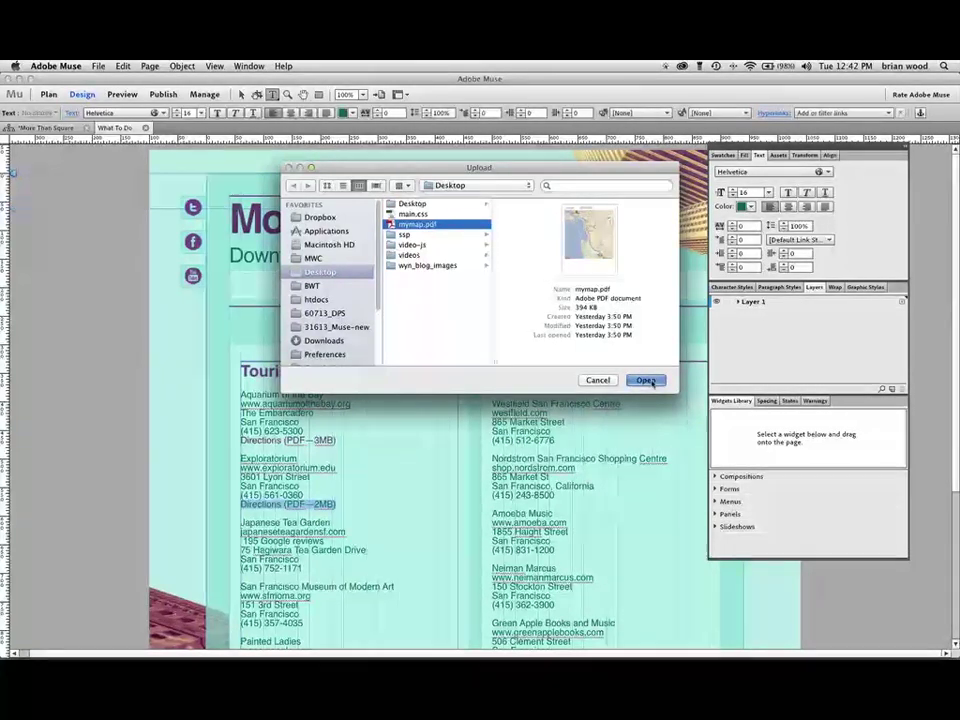
left_click(646, 380)
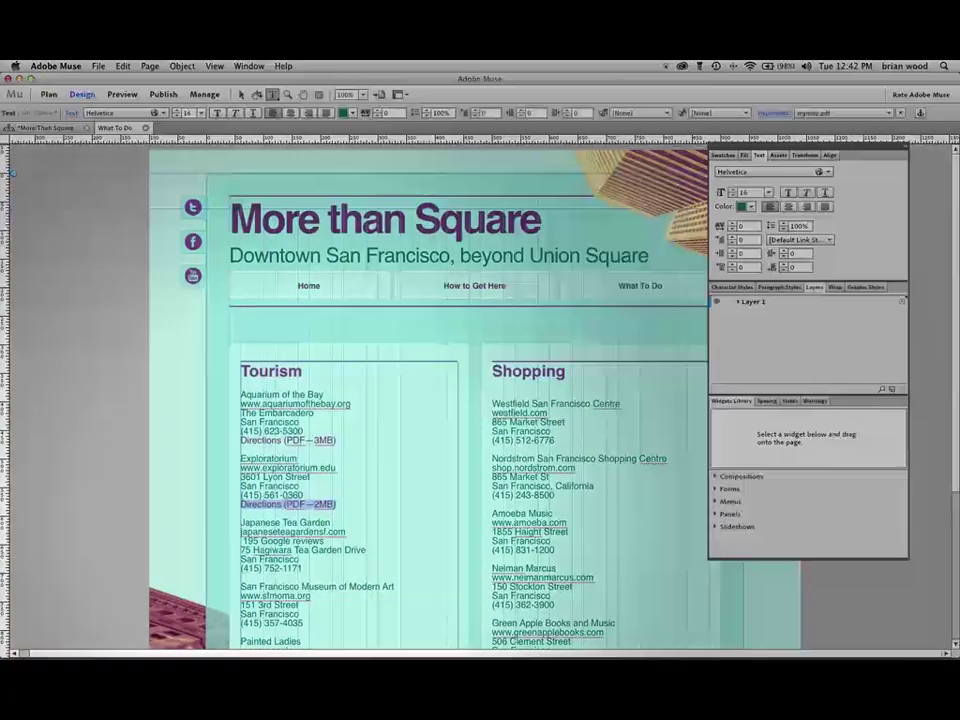
- Open the Assets panel to see mymap.pdf listed with Upload status
left_click(290, 510)
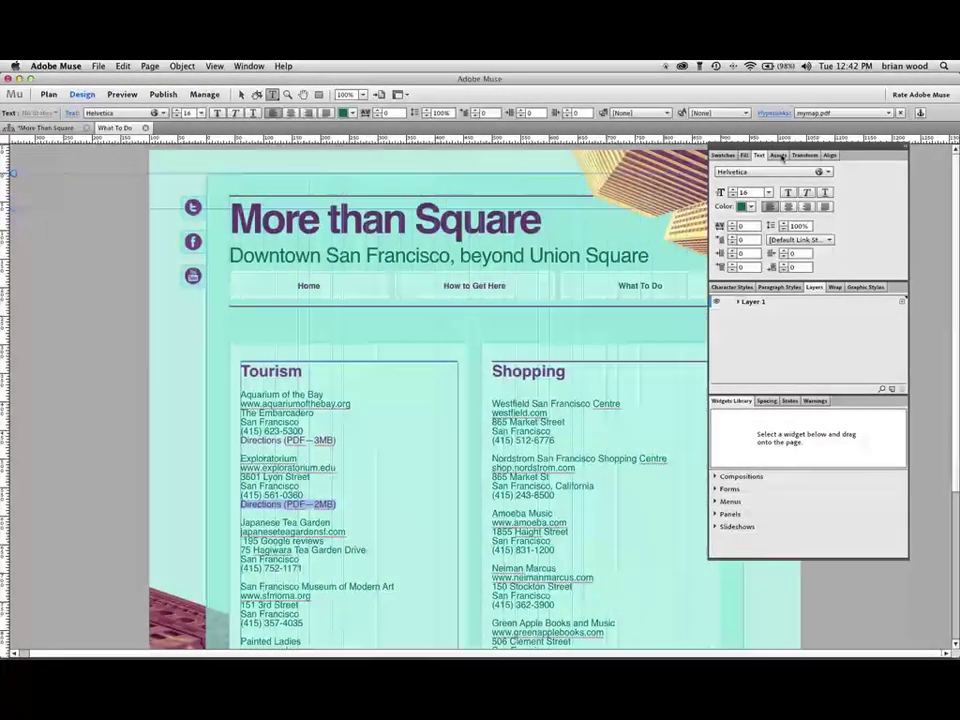
left_click(778, 155)
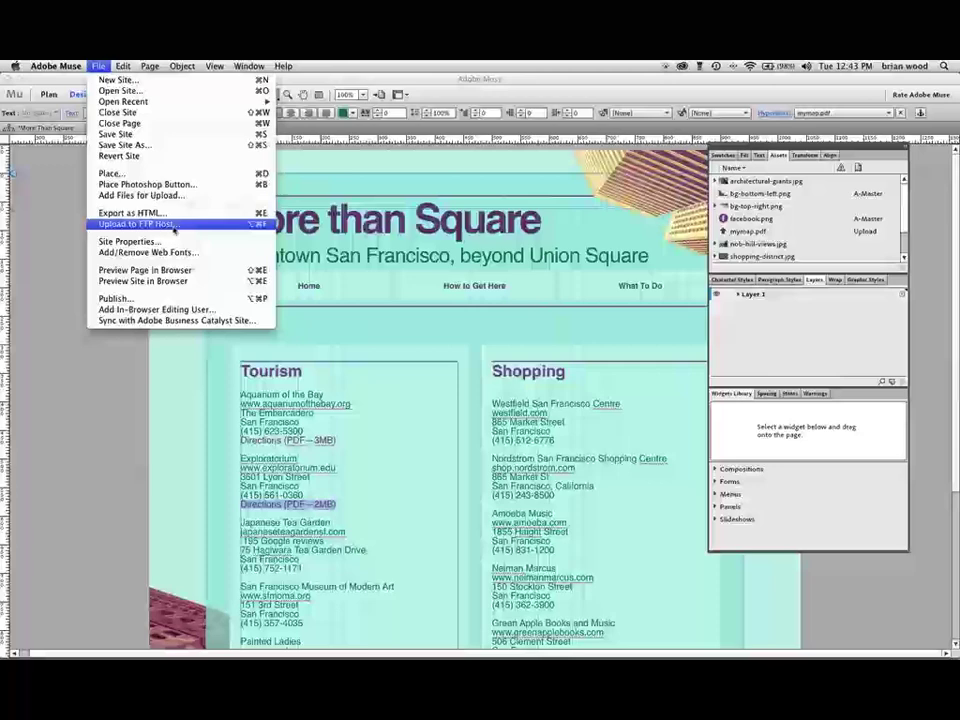
left_click(137, 223)
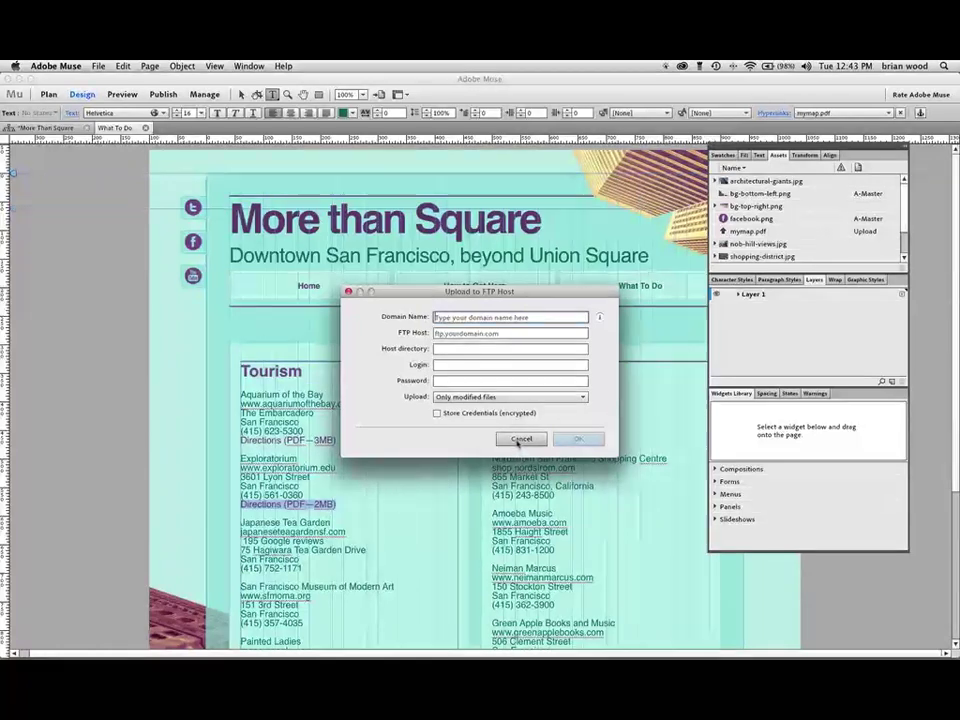
left_click(521, 439)
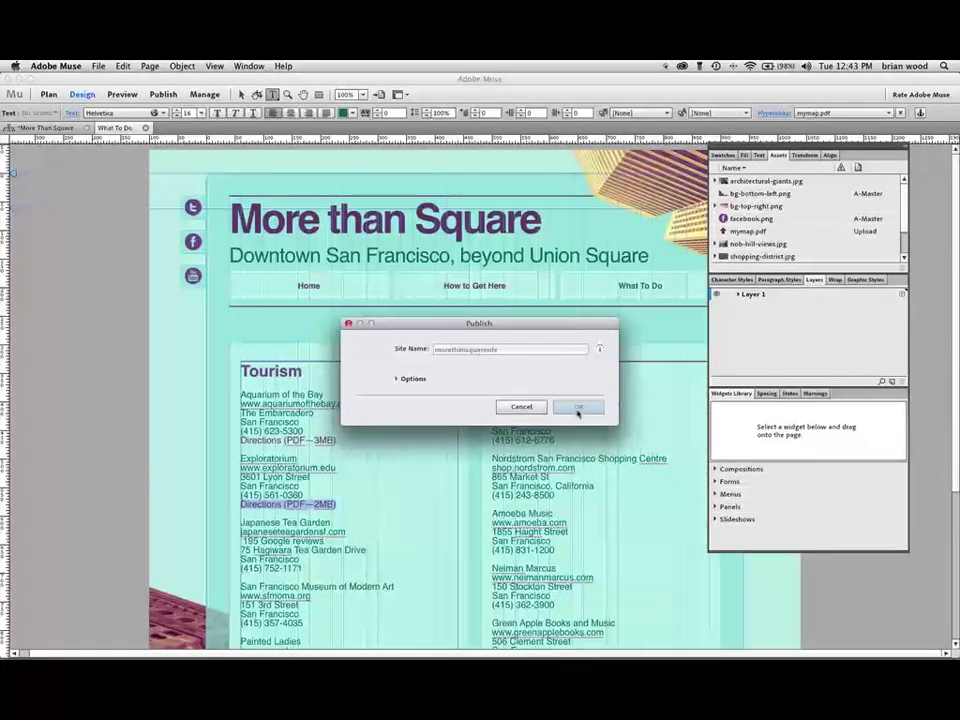
- Publish to Business Catalyst, keeping the site name morethansquaresite
left_click(578, 407)
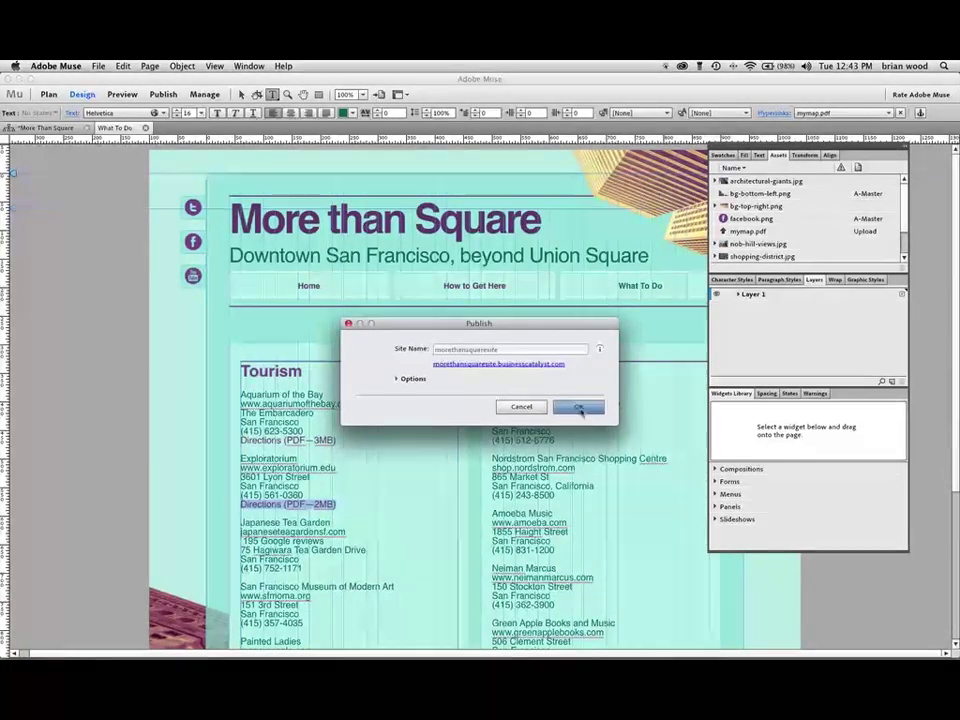
left_click(578, 407)
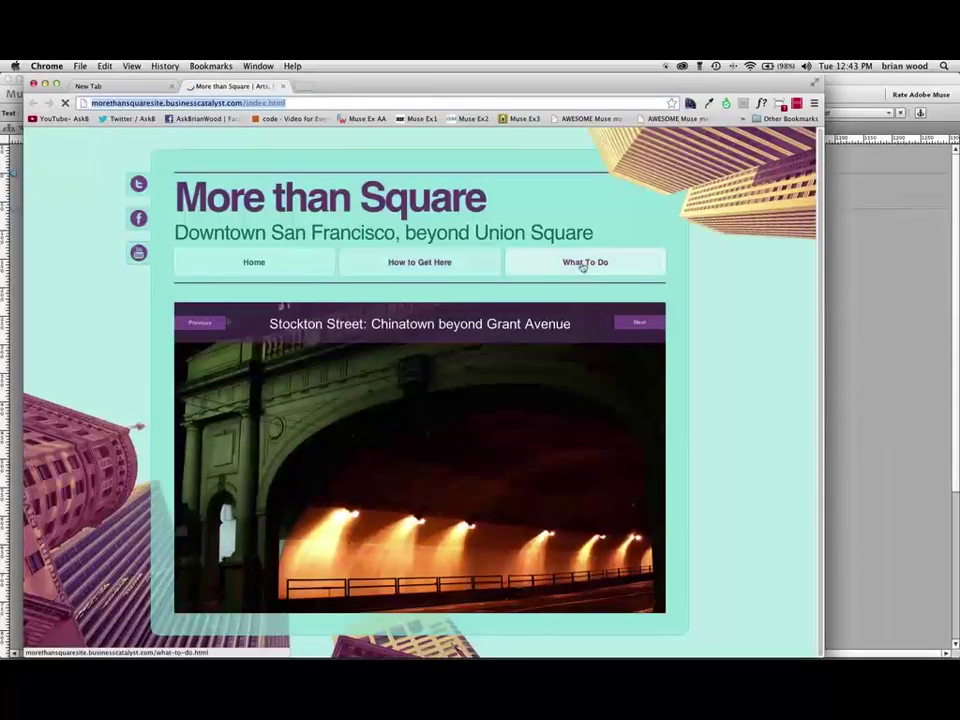
- Go to What To Do and follow the Exploratorium Directions (PDF—2MB) link
left_click(585, 262)
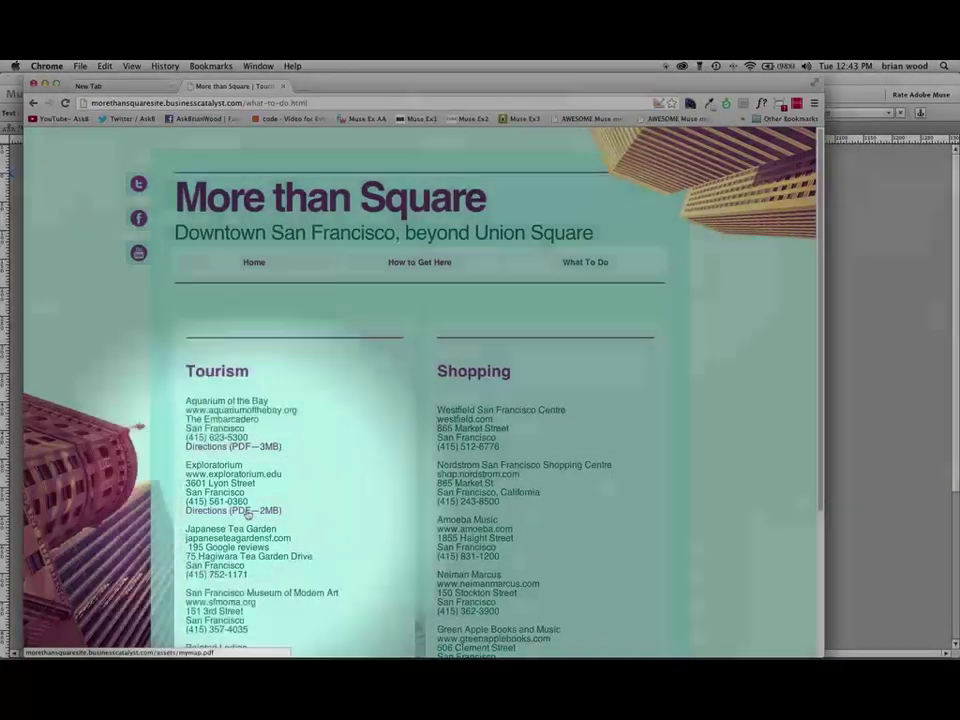
left_click(233, 510)
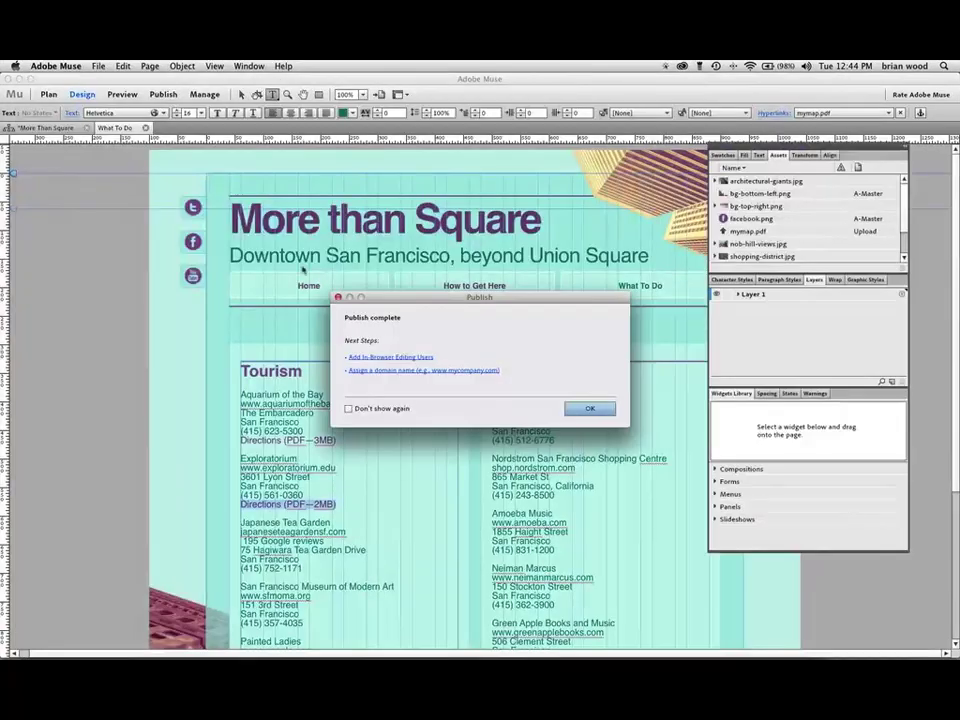
- Dismiss the Publish complete dialog with OK
left_click(589, 408)
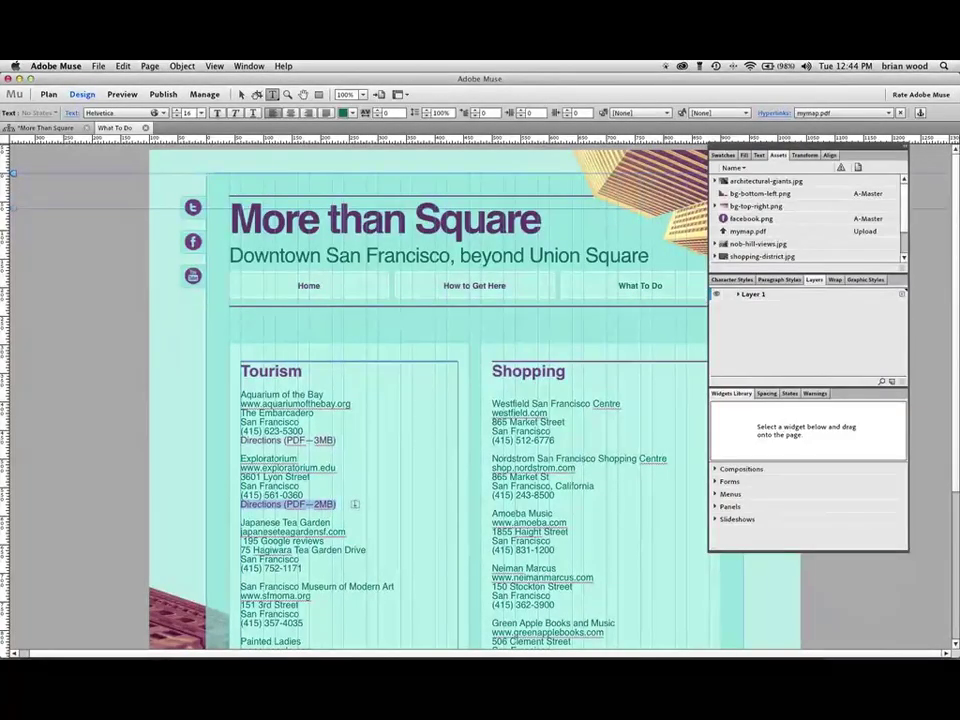